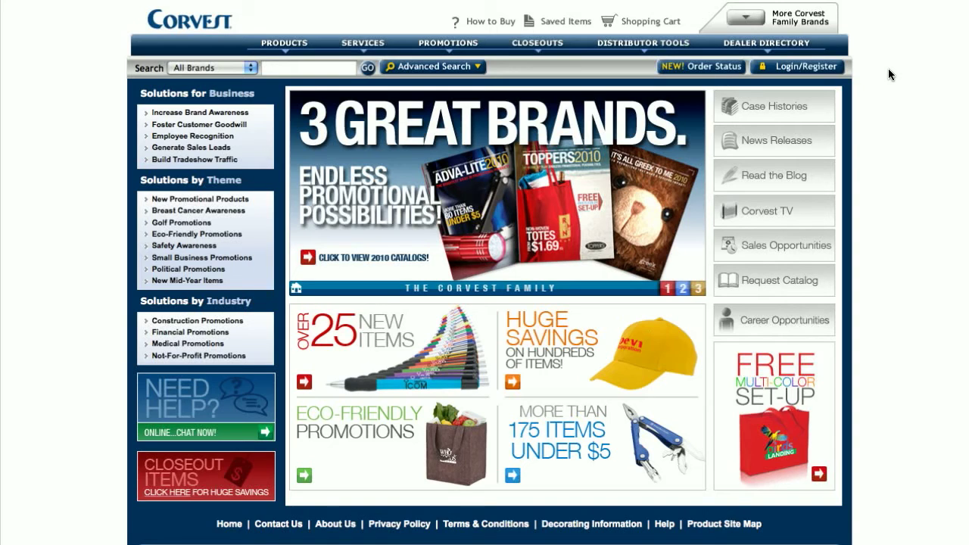
{"action": "mouse_move", "coordinate": [869, 74]}
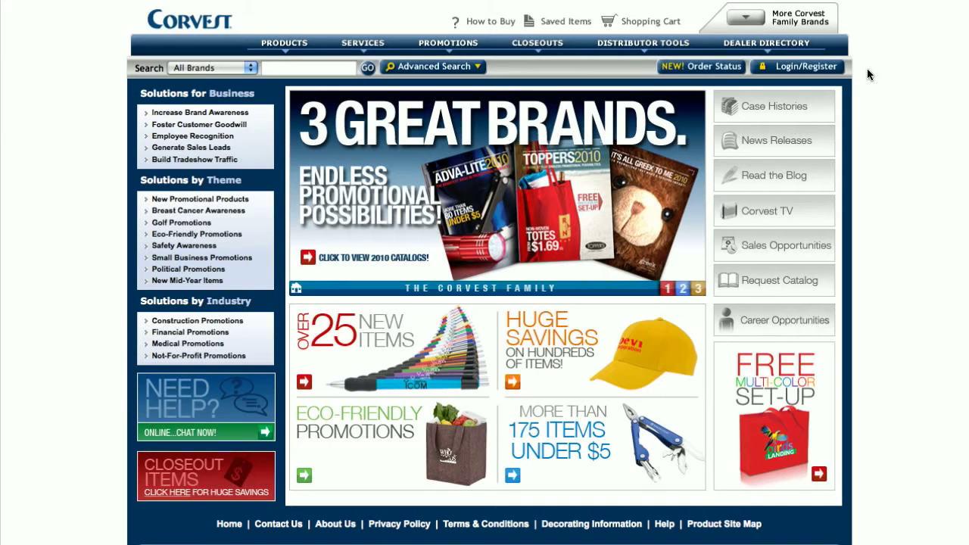
Open the Login/Register page and enter the username and password.
{"action": "left_click", "coordinate": [797, 67]}
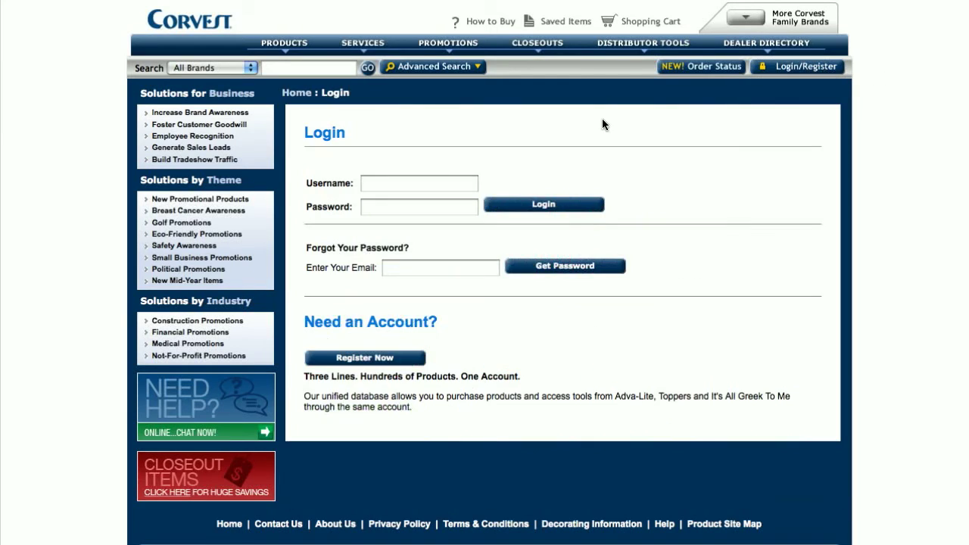
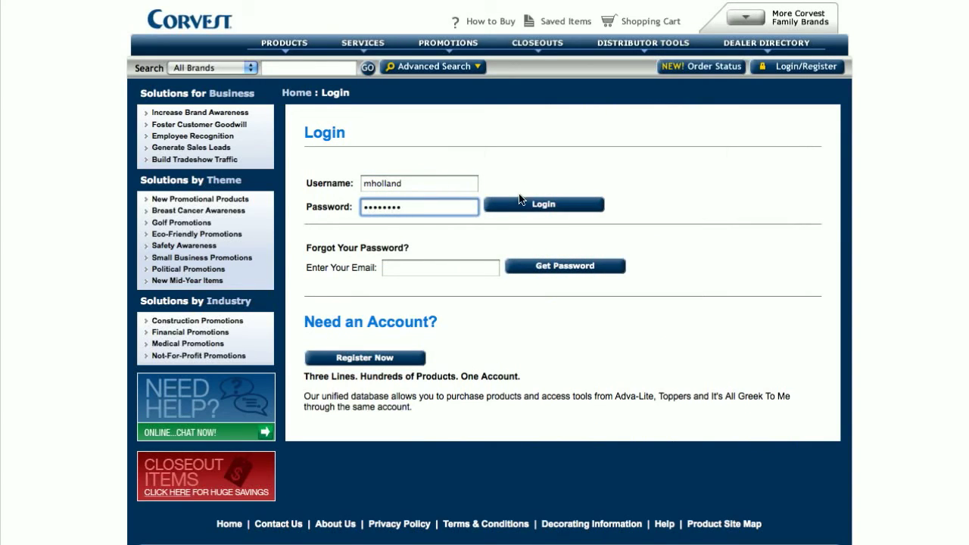
Sign in, then browse the Customizable Corvest Flyers list under Distributor Tools.
{"action": "left_click", "coordinate": [543, 203]}
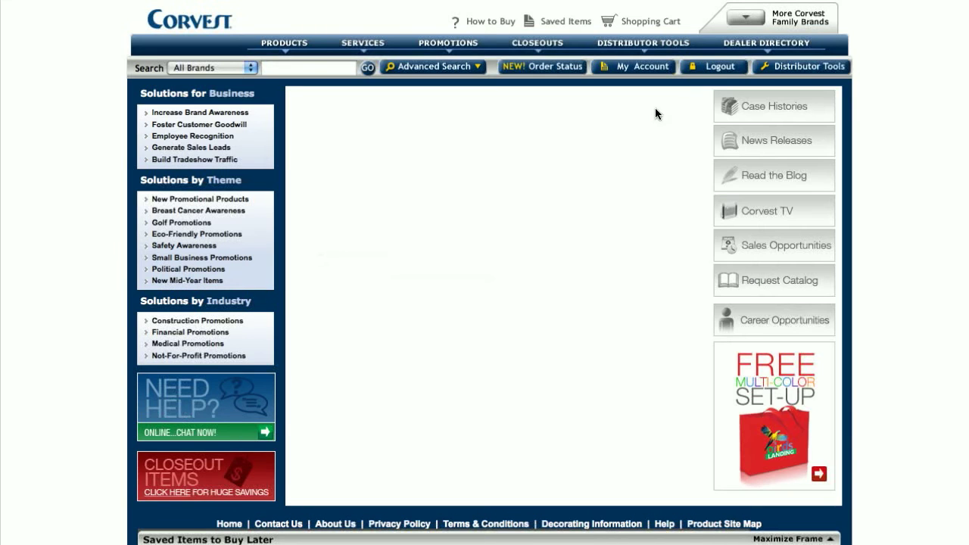
{"action": "left_click", "coordinate": [803, 66]}
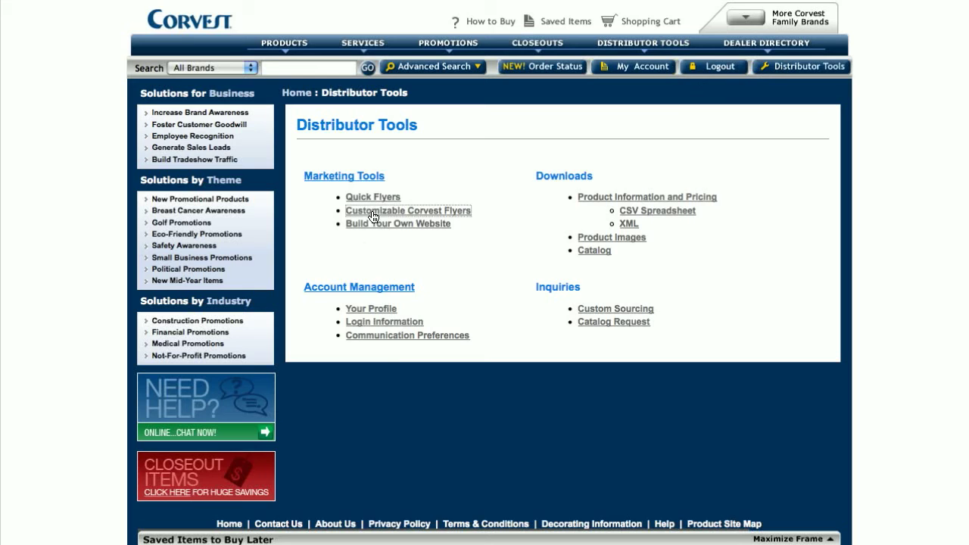
{"action": "left_click", "coordinate": [408, 210]}
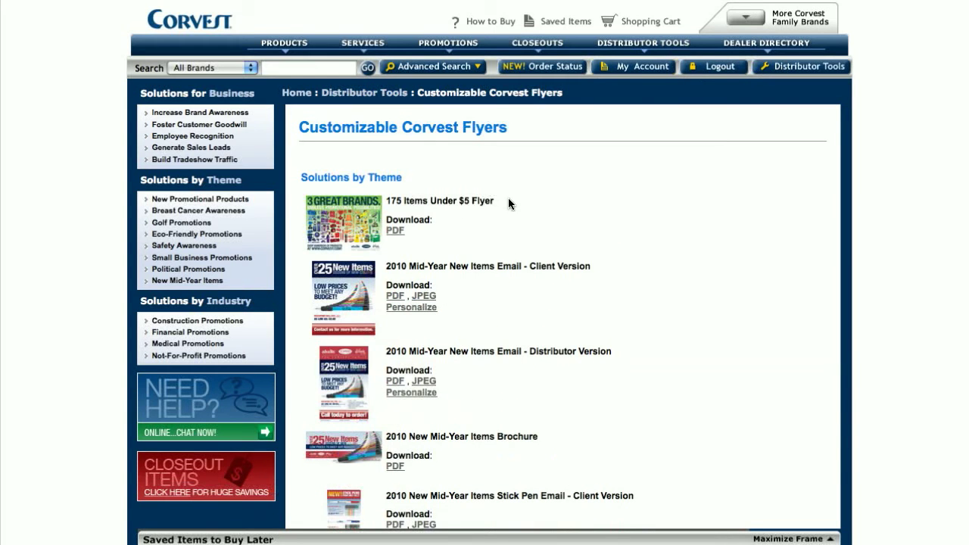
{"action": "scroll", "scroll_direction": "down", "scroll_amount": 3}
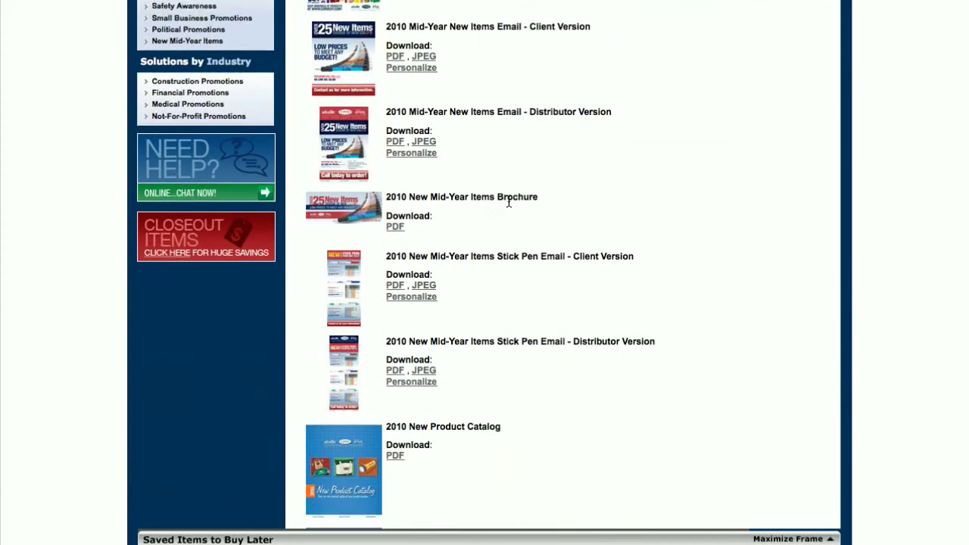
{"action": "scroll", "scroll_direction": "down", "scroll_amount": 3}
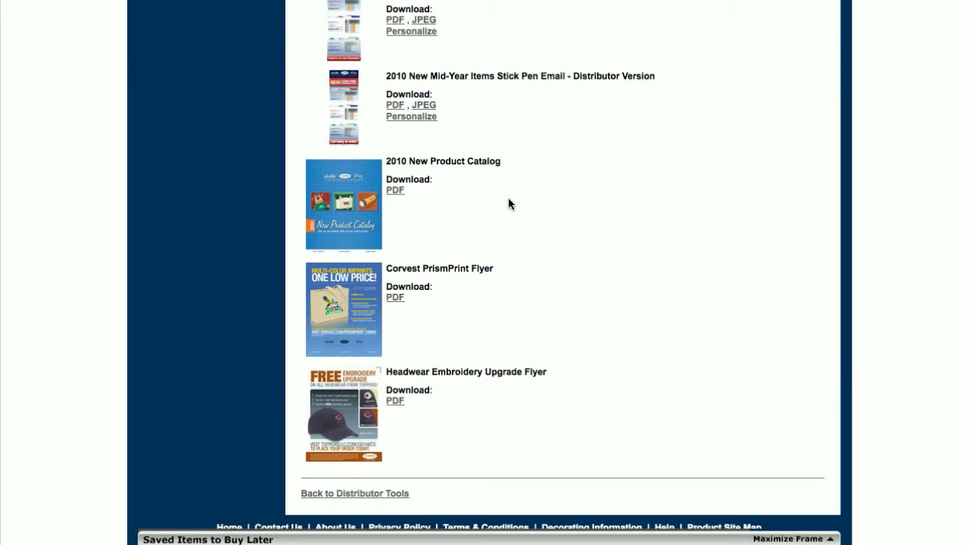
{"action": "scroll", "scroll_direction": "up", "scroll_amount": 3}
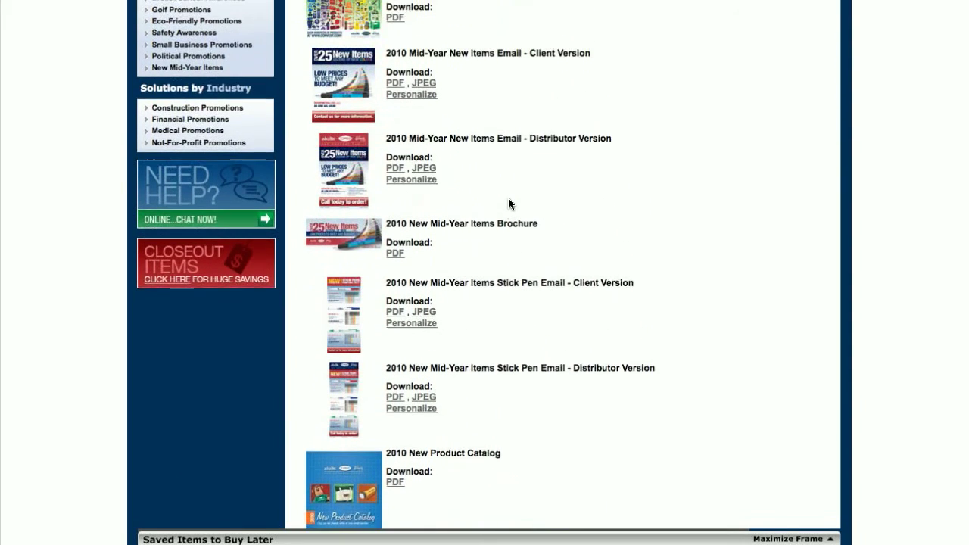
{"action": "scroll", "scroll_direction": "up", "scroll_amount": 3}
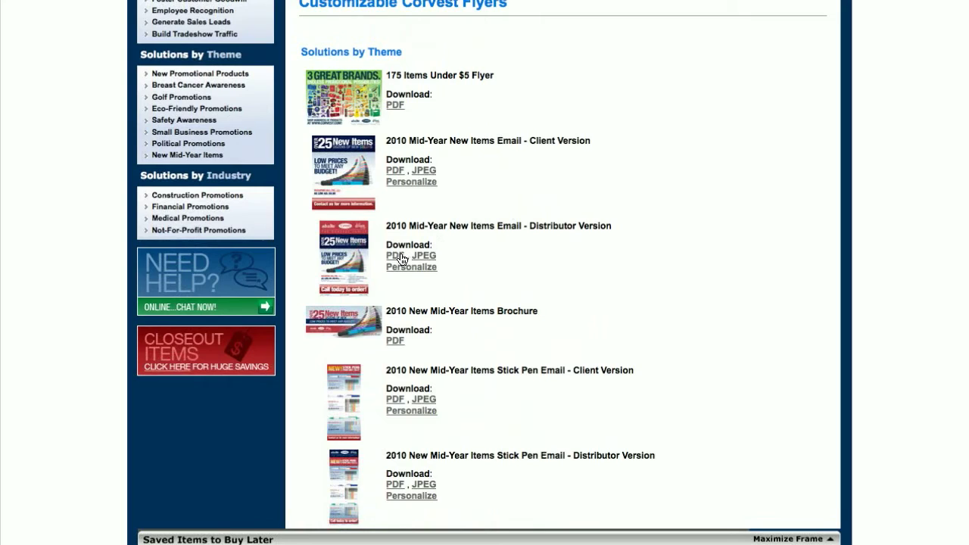
{"action": "mouse_move", "coordinate": [381, 260]}
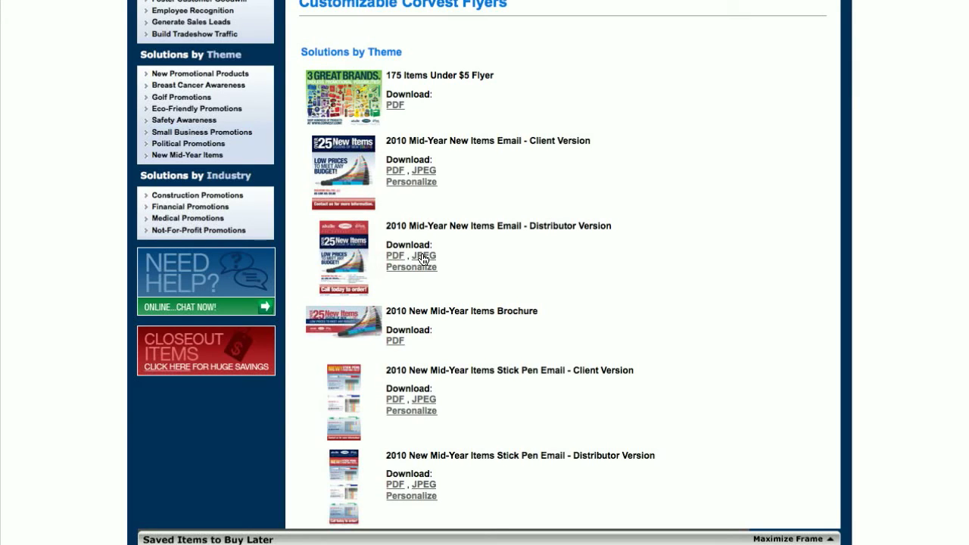
{"action": "mouse_move", "coordinate": [412, 188]}
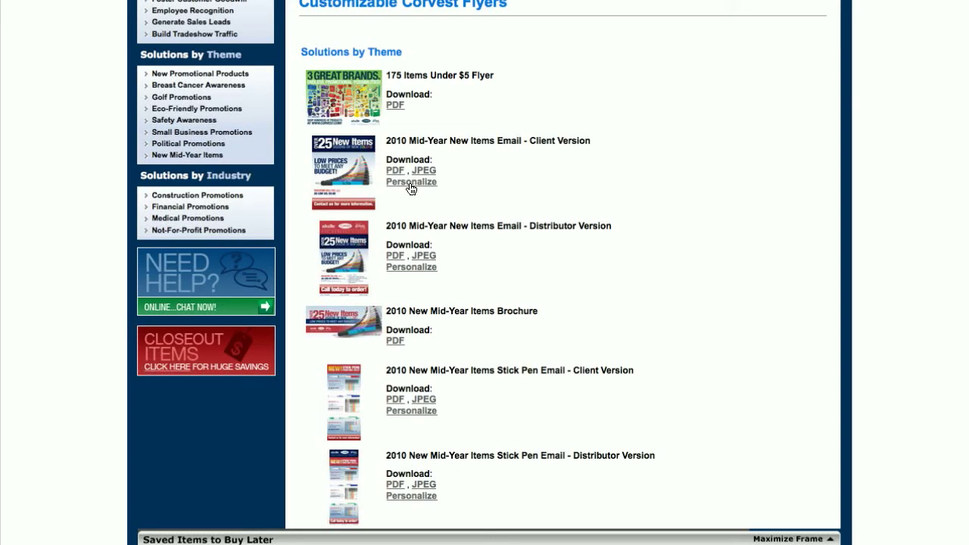
Personalize the 2010 Mid-Year New Items flyer and attach YourLogo.jpg as the logo.
{"action": "left_click", "coordinate": [411, 182]}
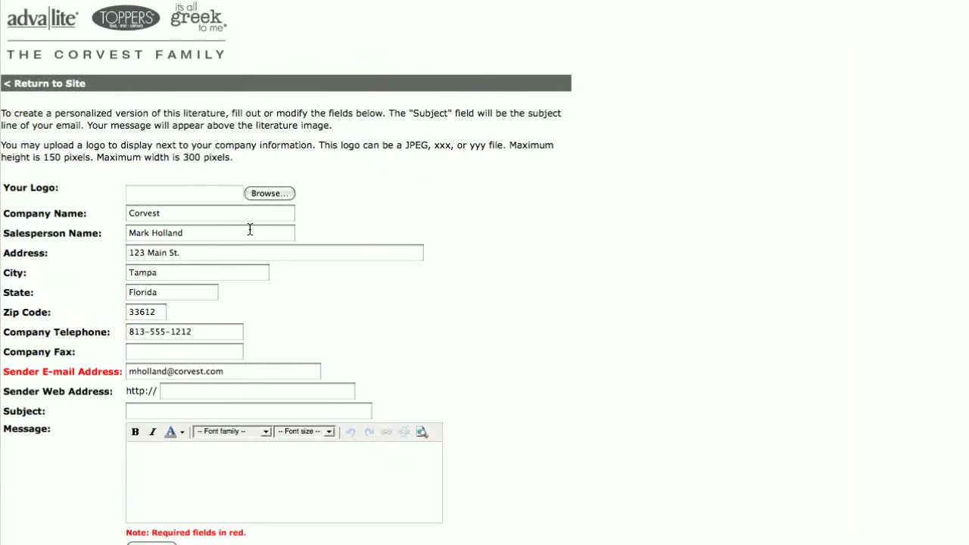
{"action": "mouse_move", "coordinate": [217, 278]}
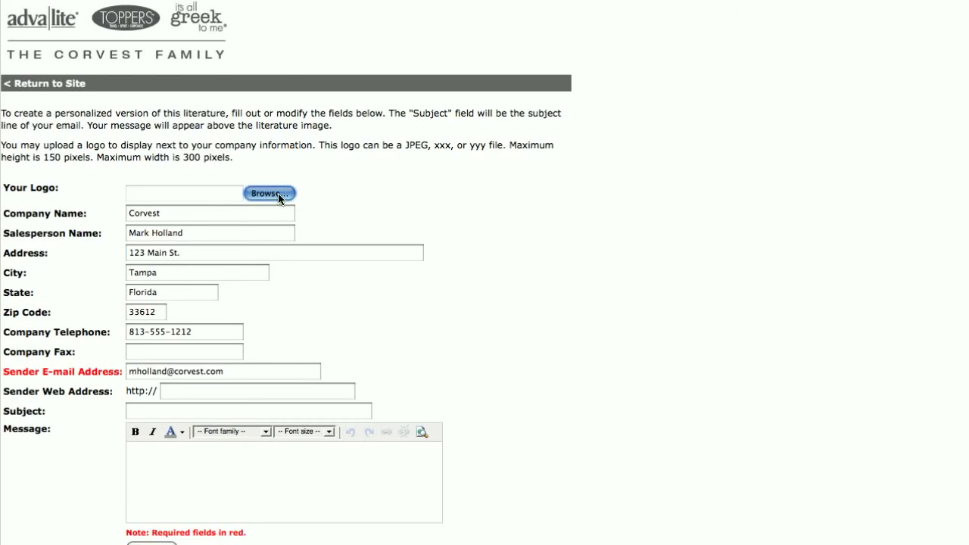
{"action": "left_click", "coordinate": [269, 193]}
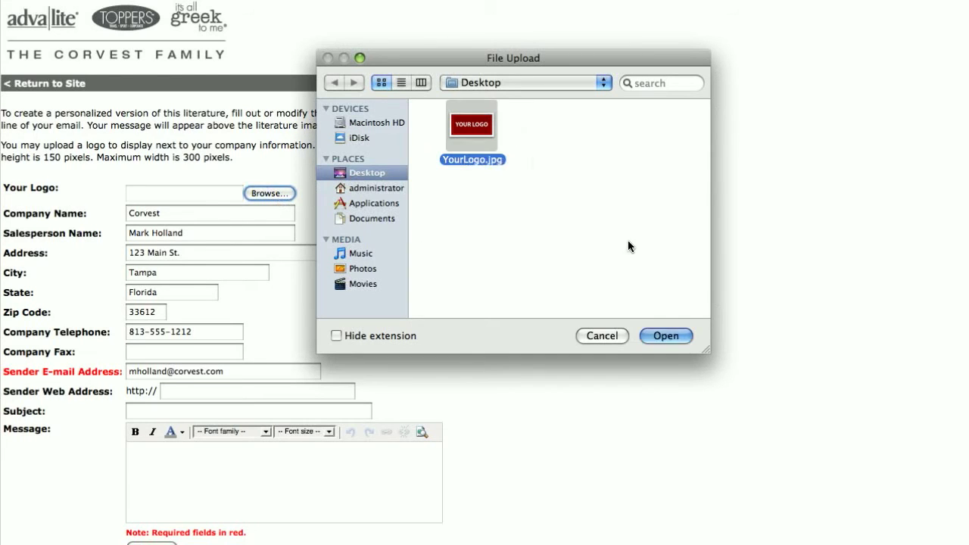
{"action": "left_click", "coordinate": [665, 336]}
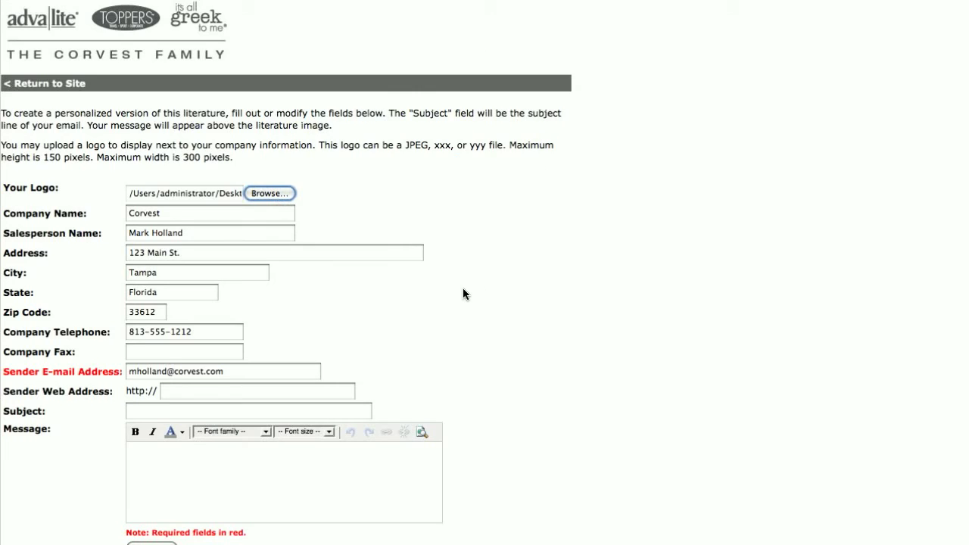
{"action": "scroll", "scroll_direction": "up", "scroll_amount": 3}
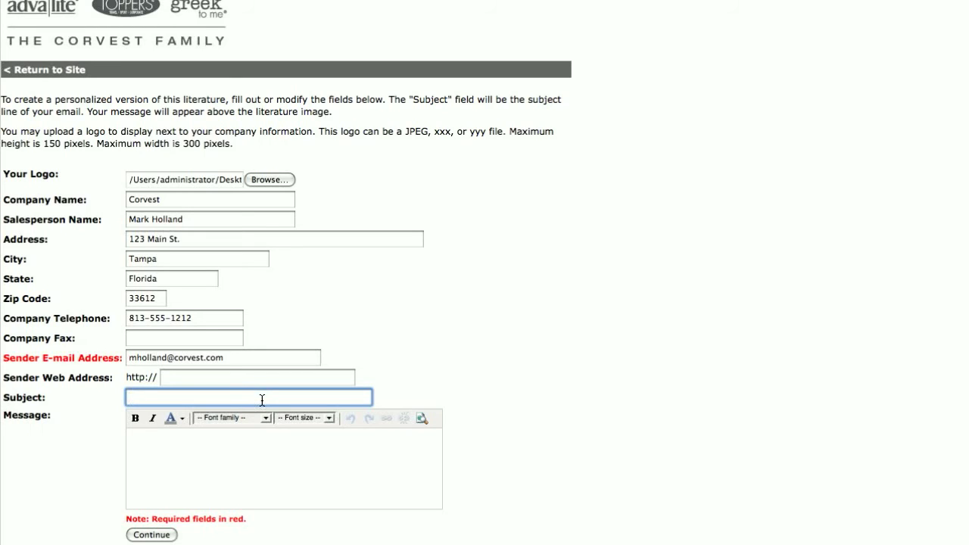
Enter the subject 'Following up on our meeting' and a short note to Jeremy about pens.
{"action": "type", "text": "Following"}
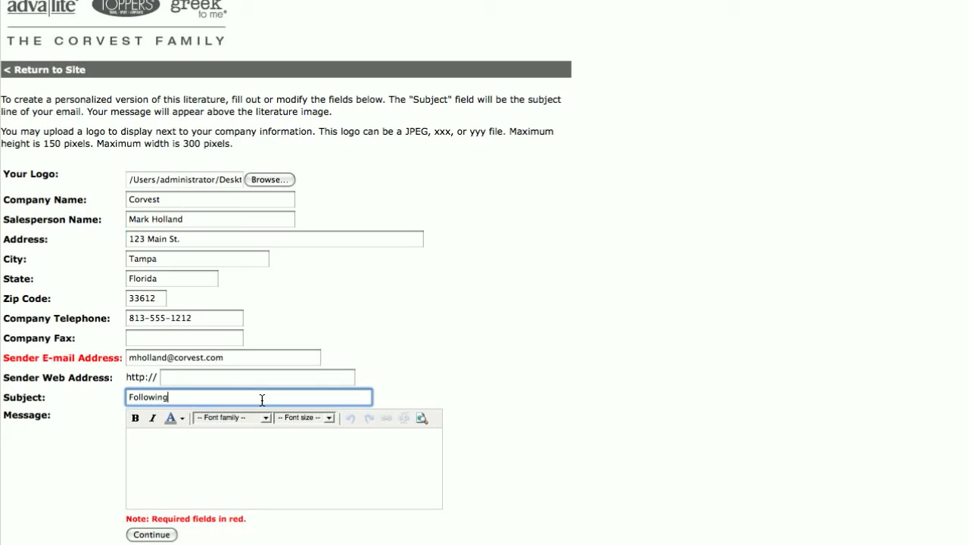
{"action": "type", "text": "up on our"}
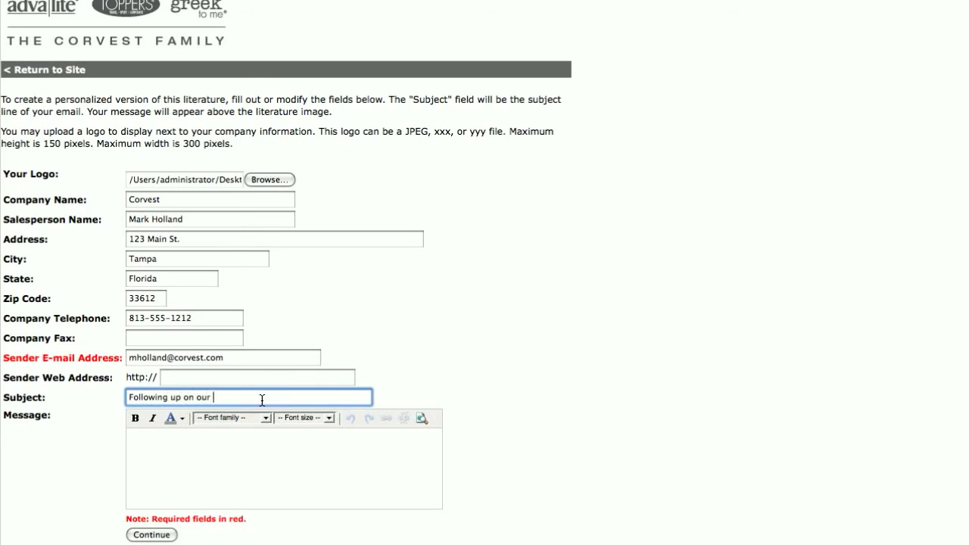
{"action": "type", "text": "meeting"}
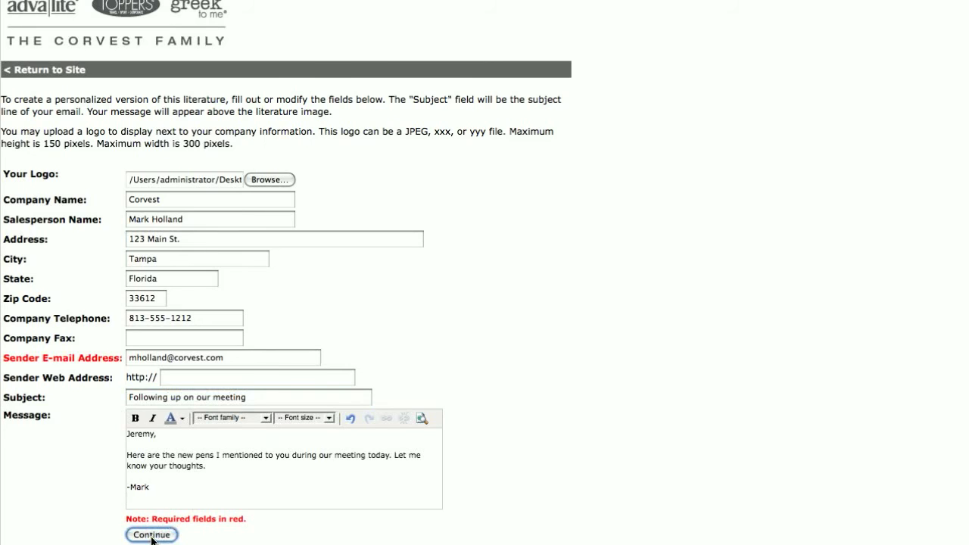
Generate the flyer preview and scroll through the logo, contact details, note and pen ad.
{"action": "left_click", "coordinate": [152, 534]}
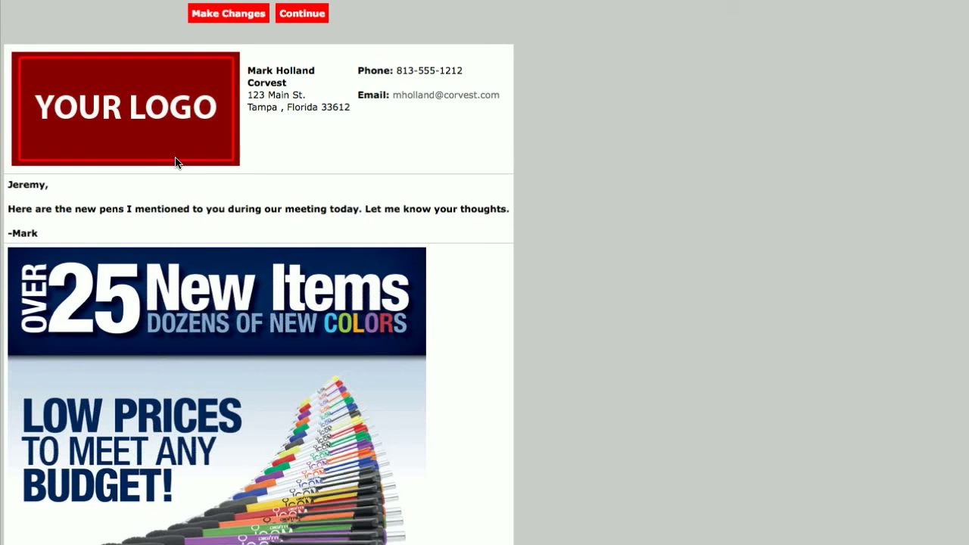
{"action": "mouse_move", "coordinate": [316, 121]}
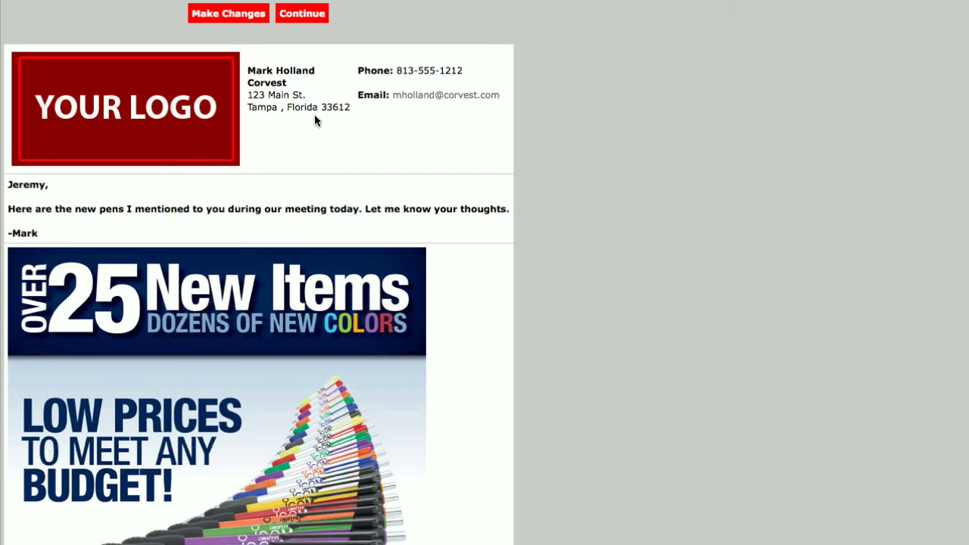
{"action": "mouse_move", "coordinate": [229, 222]}
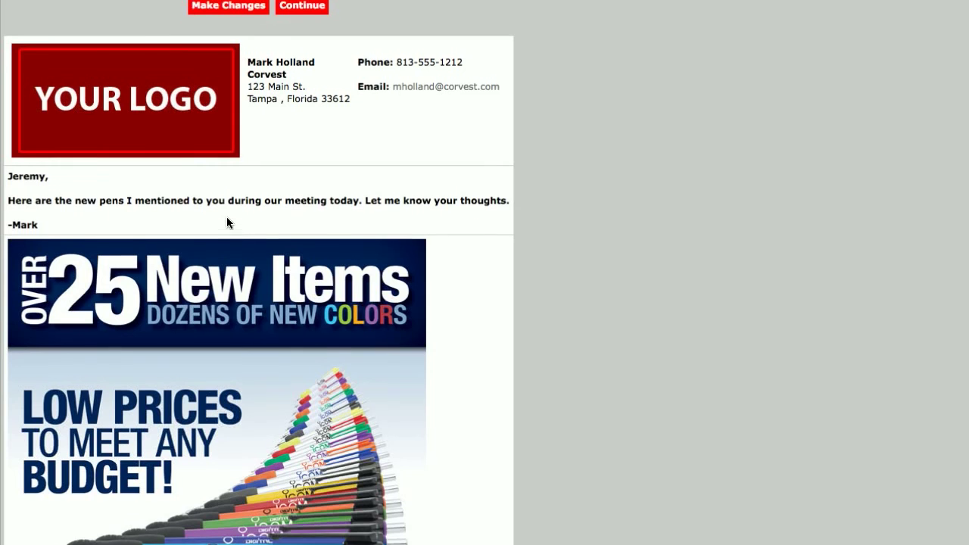
{"action": "scroll", "scroll_direction": "down", "scroll_amount": 3}
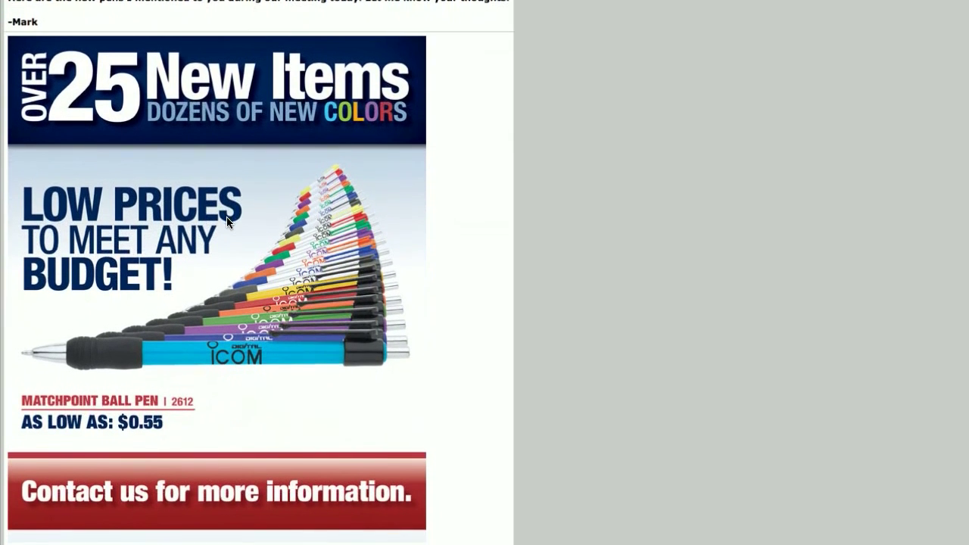
{"action": "scroll", "scroll_direction": "up", "scroll_amount": 3}
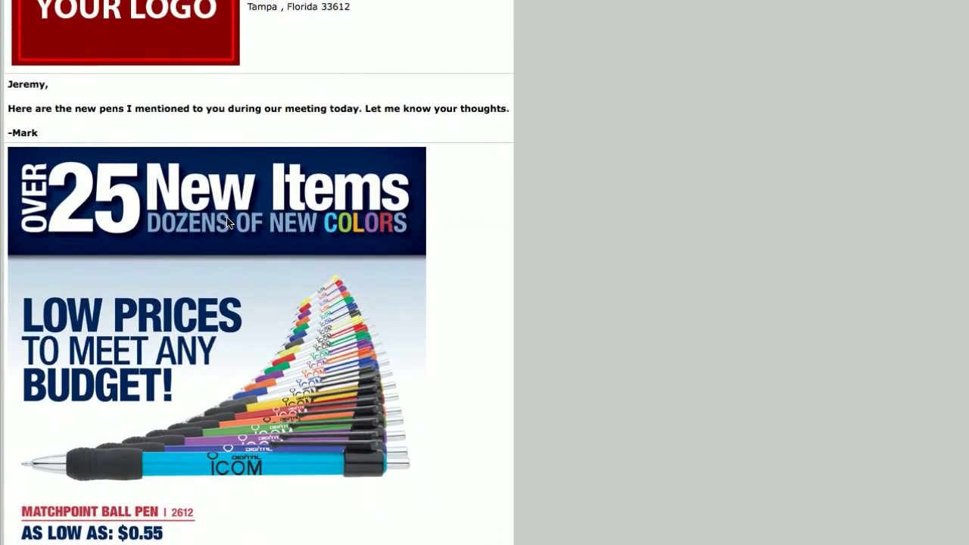
{"action": "scroll", "scroll_direction": "up", "scroll_amount": 3}
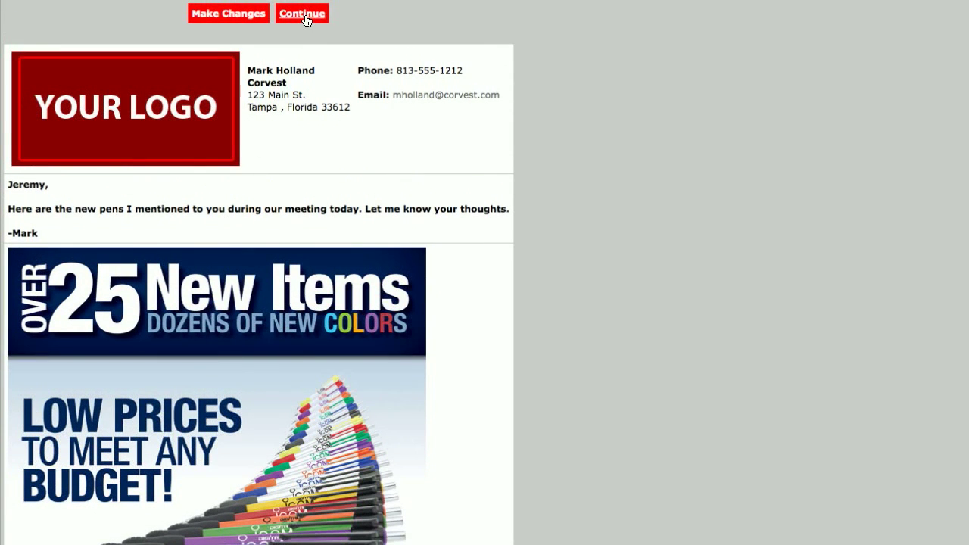
Accept the preview, enter the recipient address ending 'veset.com', and send the flyer.
{"action": "left_click", "coordinate": [302, 13]}
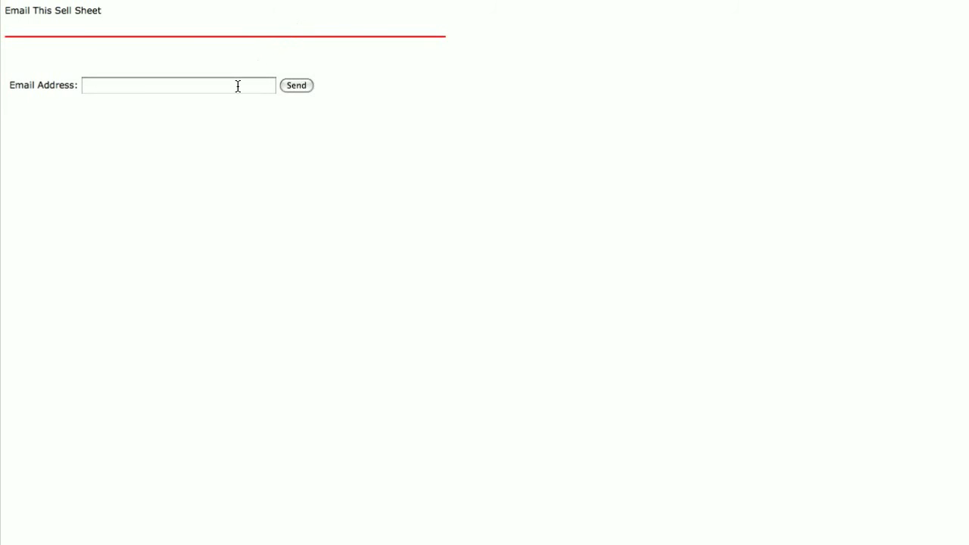
{"action": "left_click", "coordinate": [178, 85]}
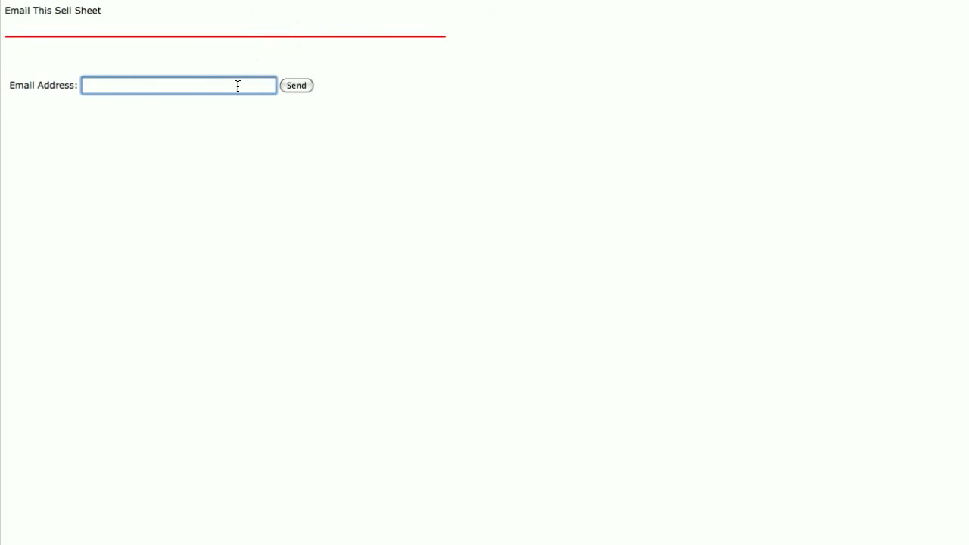
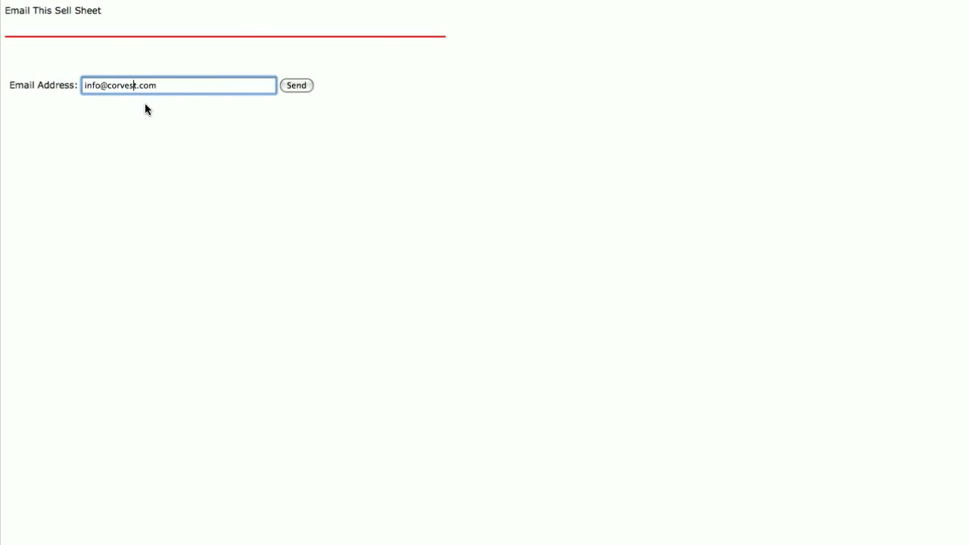
{"action": "left_click", "coordinate": [296, 85]}
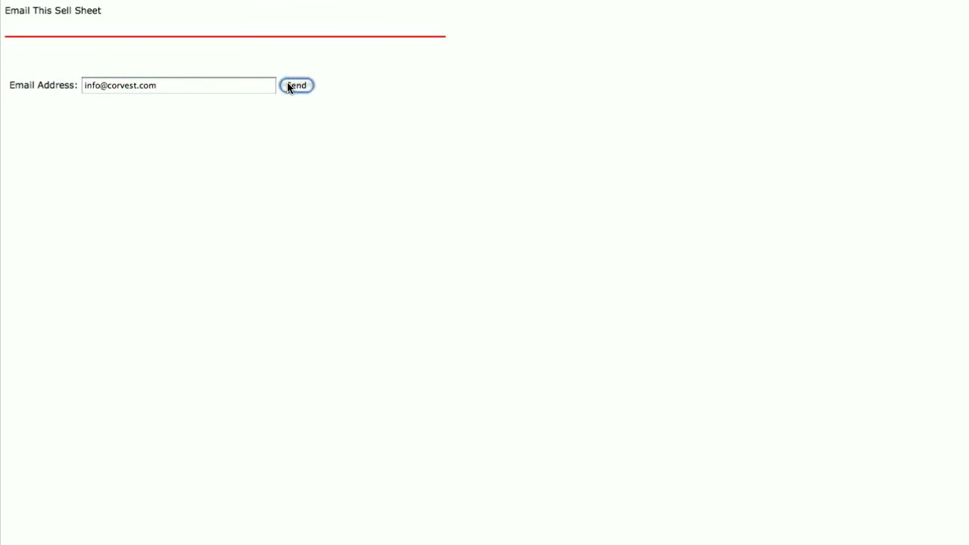
{"action": "left_click", "coordinate": [297, 85]}
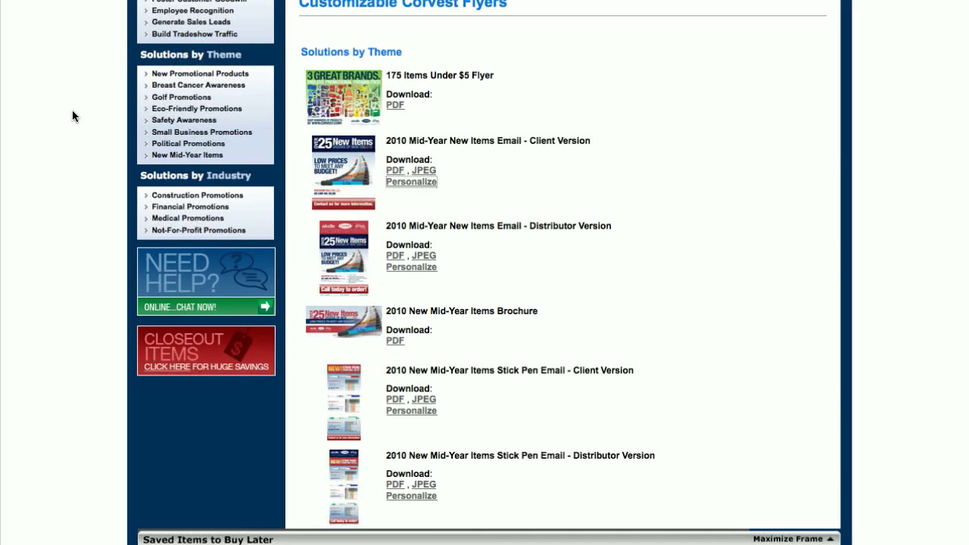